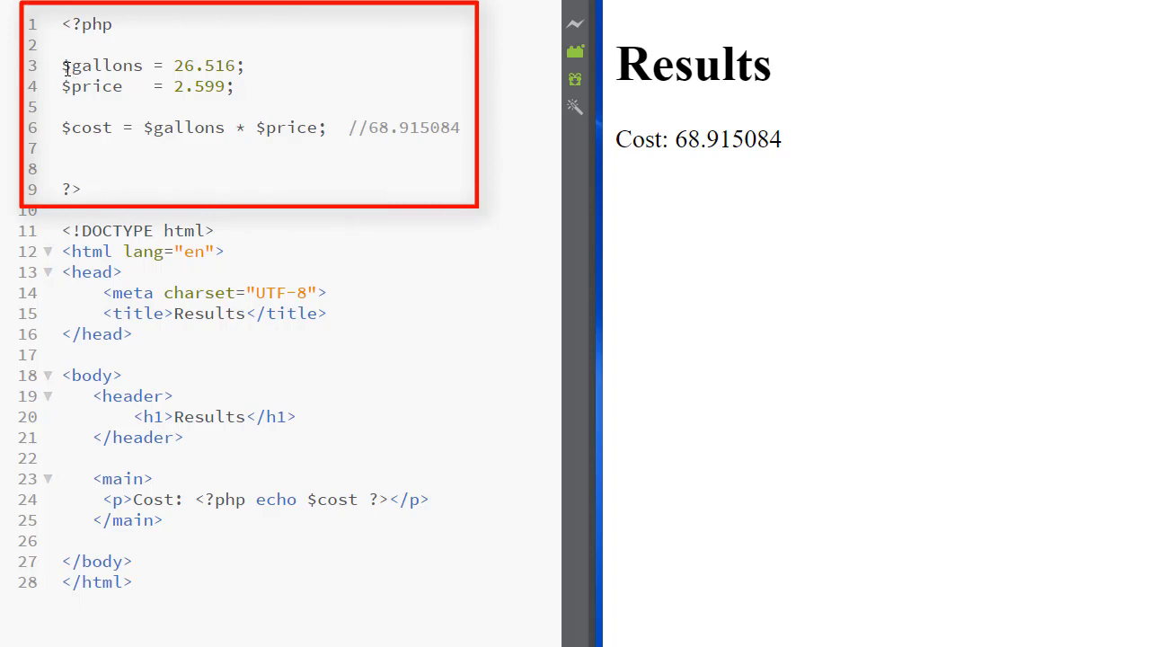
Review the PHP variables: gallons 26.516, $price, and $cost with its 68.915084 comment.
{"action": "left_click_drag", "start_coordinate": [61, 65], "coordinate": [236, 86]}
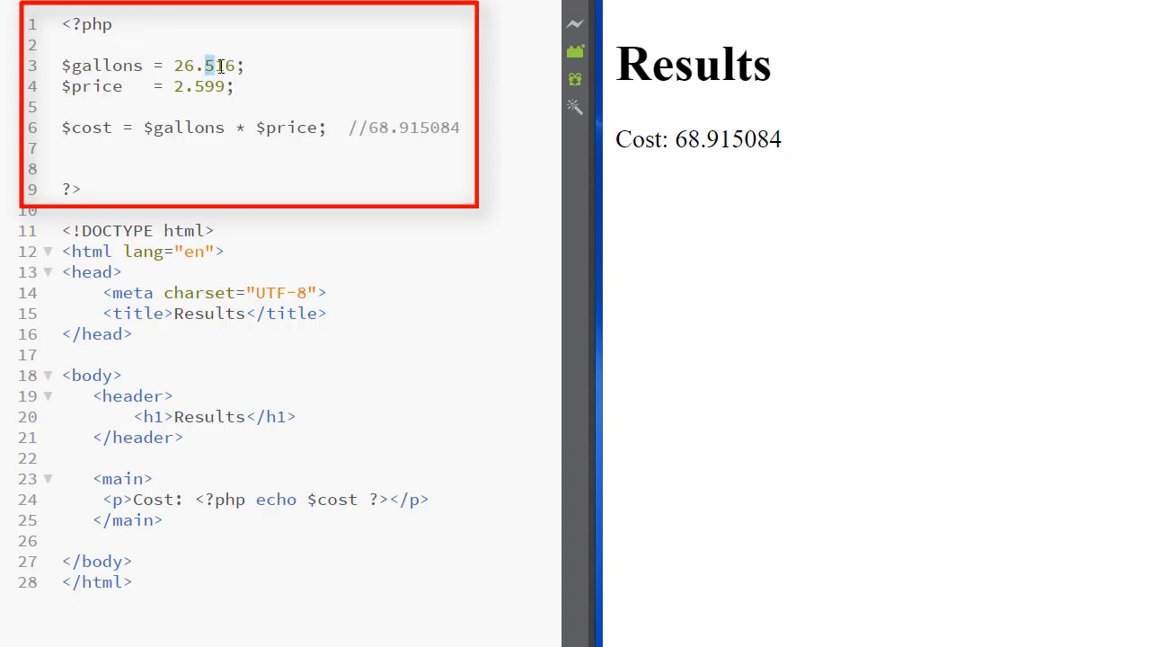
{"action": "double_click", "coordinate": [101, 64]}
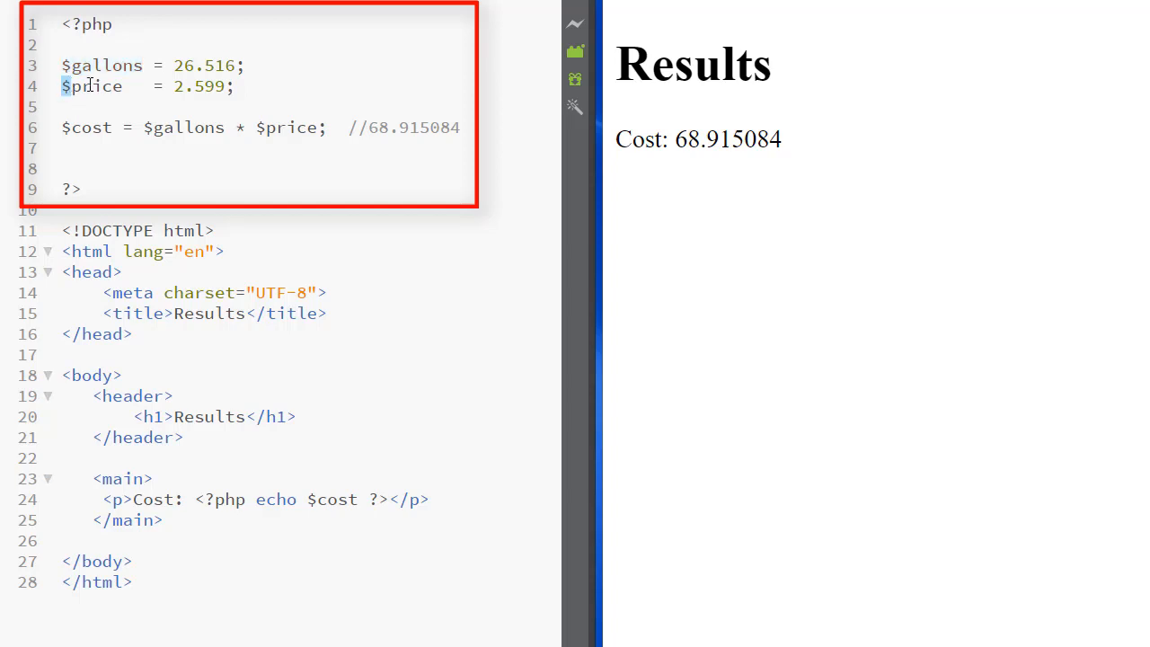
{"action": "double_click", "coordinate": [93, 86]}
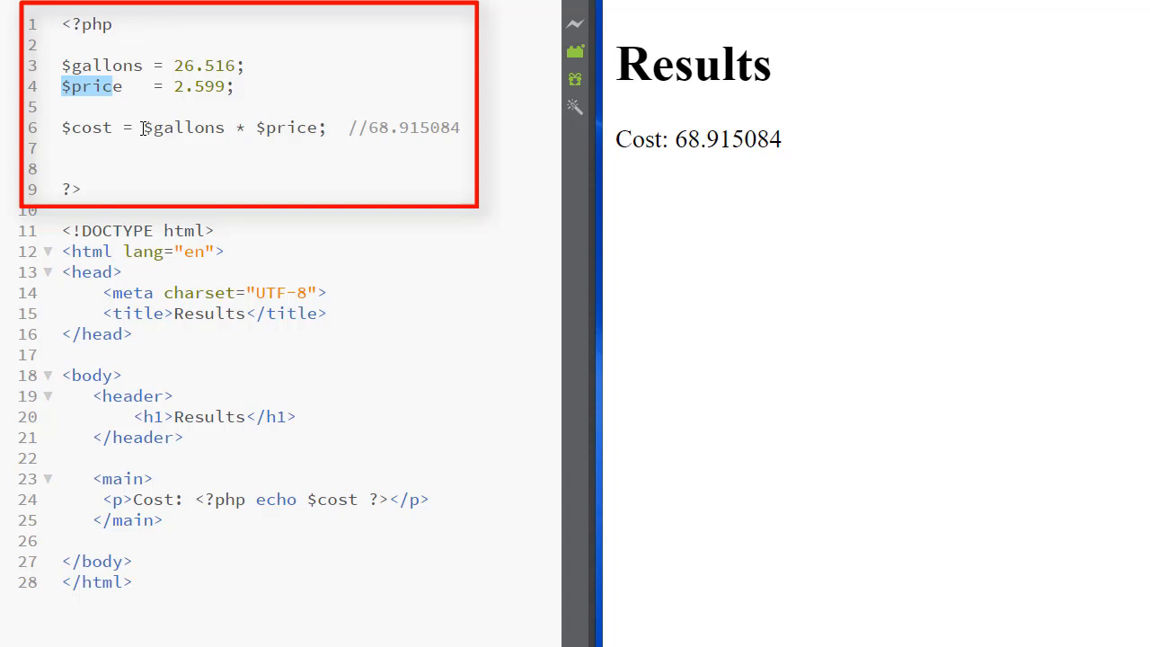
{"action": "left_click_drag", "start_coordinate": [142, 126], "coordinate": [319, 126]}
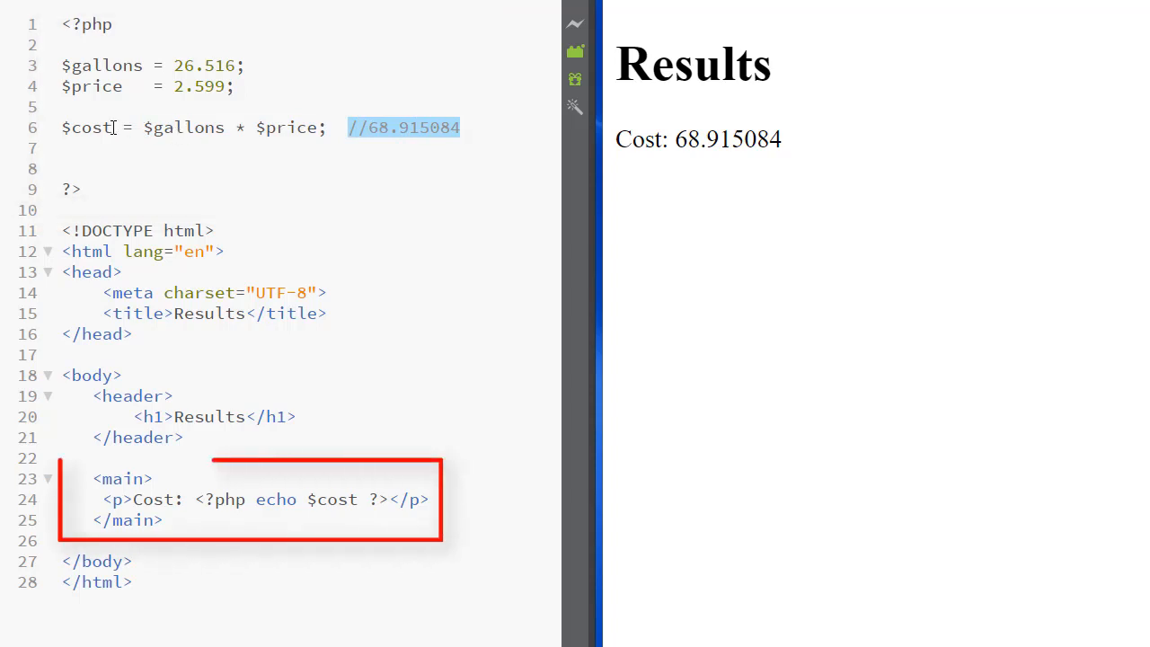
{"action": "double_click", "coordinate": [87, 125]}
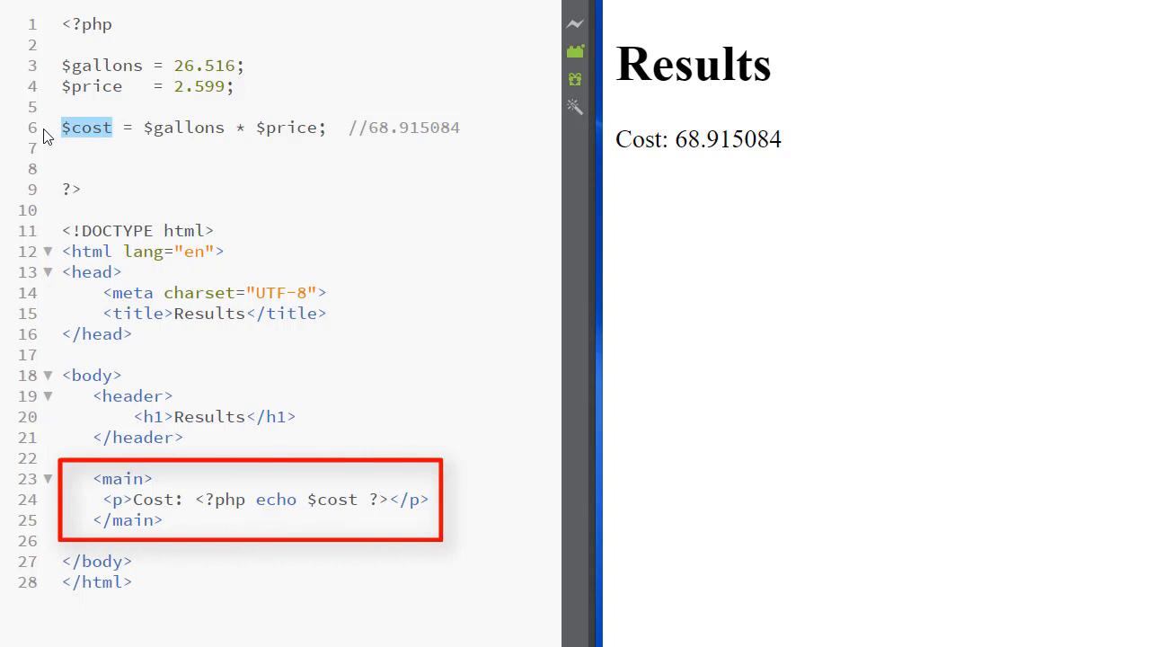
{"action": "mouse_move", "coordinate": [202, 523]}
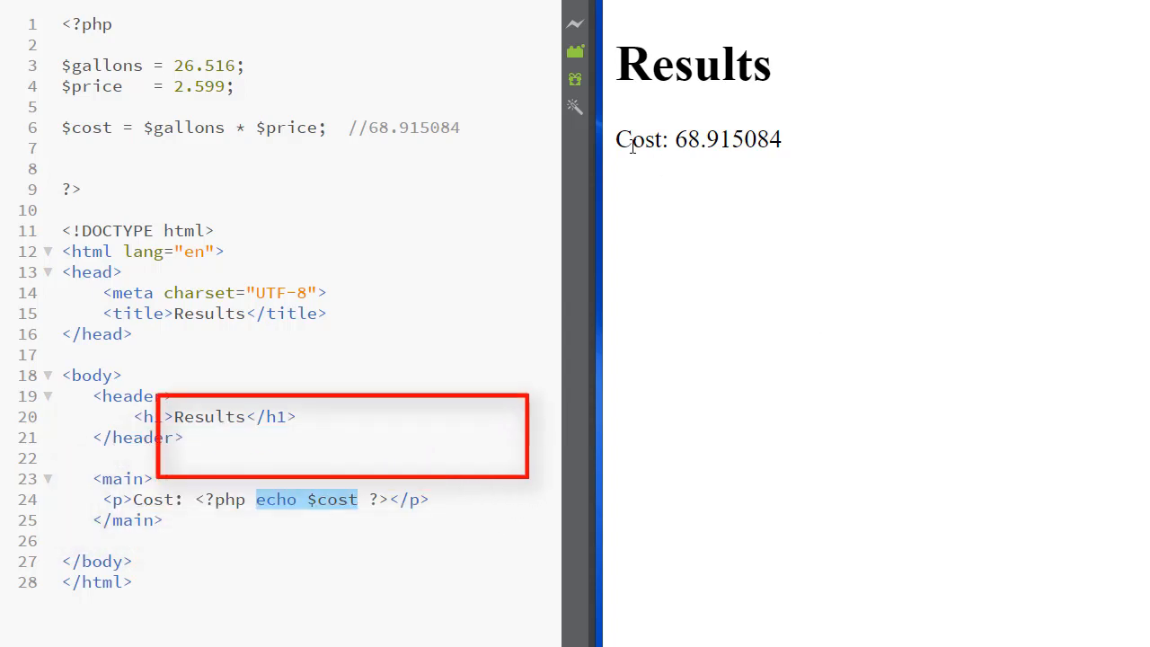
Wrap $cost in double quotes in the paragraph's echo statement.
{"action": "double_click", "coordinate": [698, 140]}
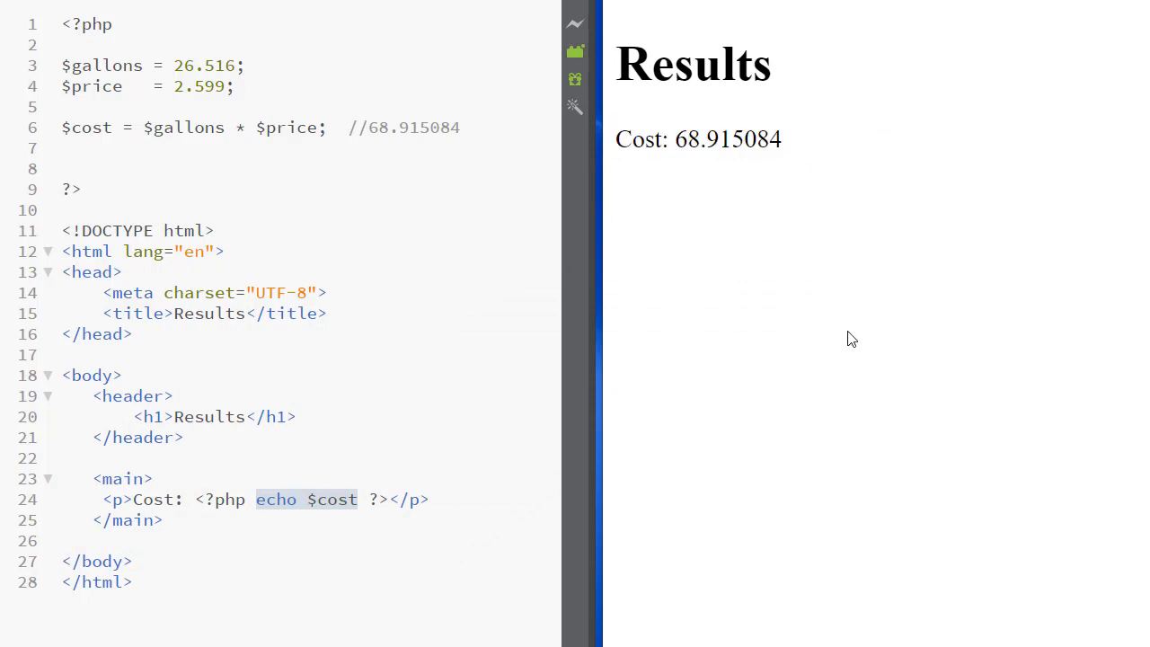
{"action": "left_click", "coordinate": [306, 499]}
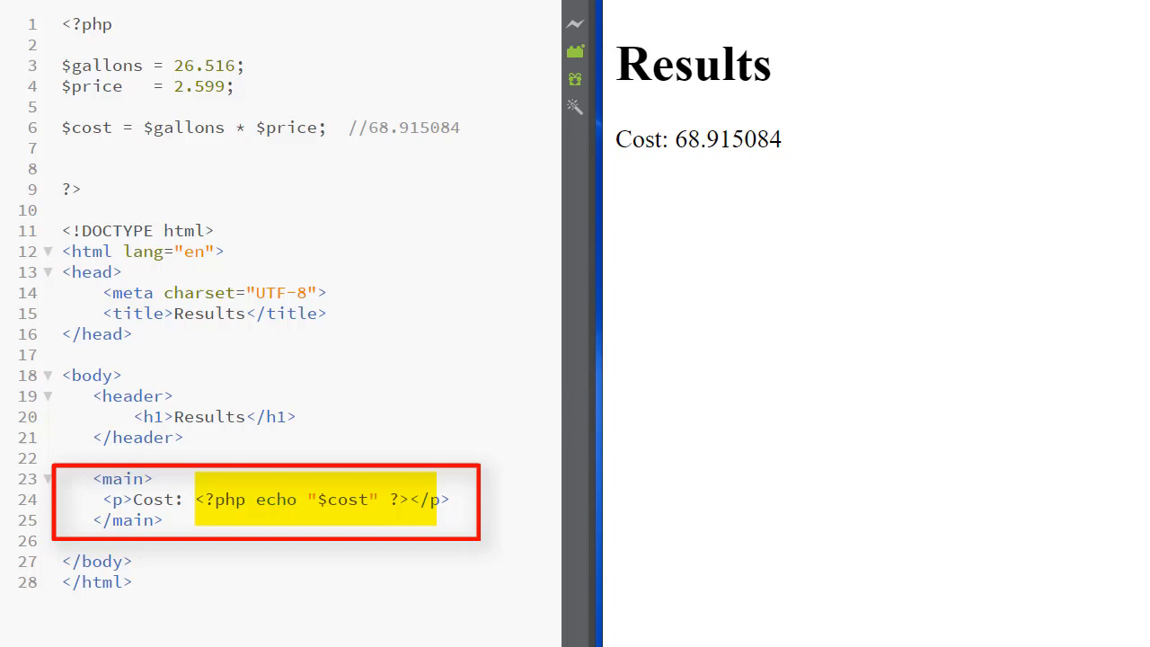
{"action": "mouse_move", "coordinate": [891, 575]}
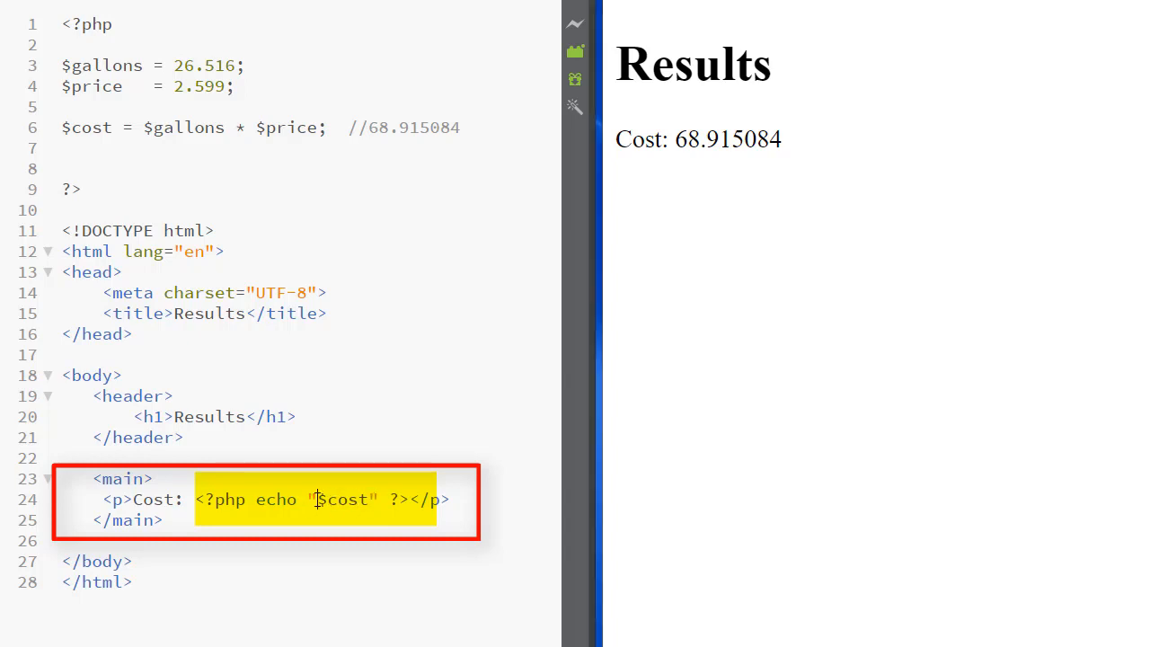
Replace the quoted variable with number_format($cost, 2) in the echo.
{"action": "type", "text": "\" \""}
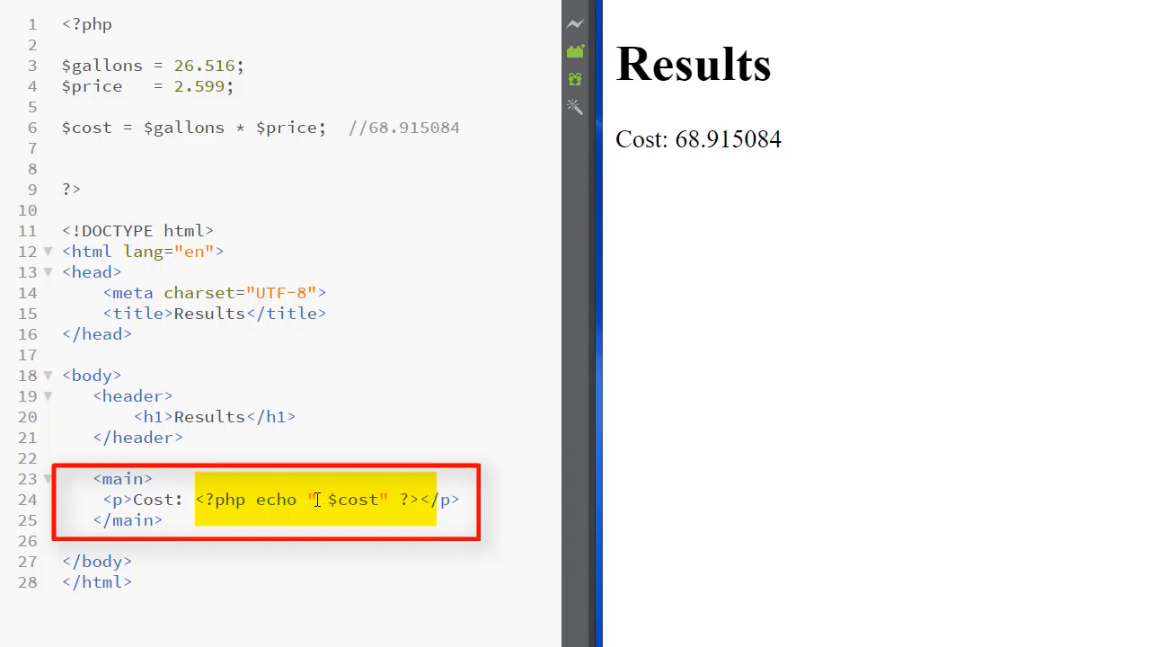
{"action": "left_click", "coordinate": [327, 500]}
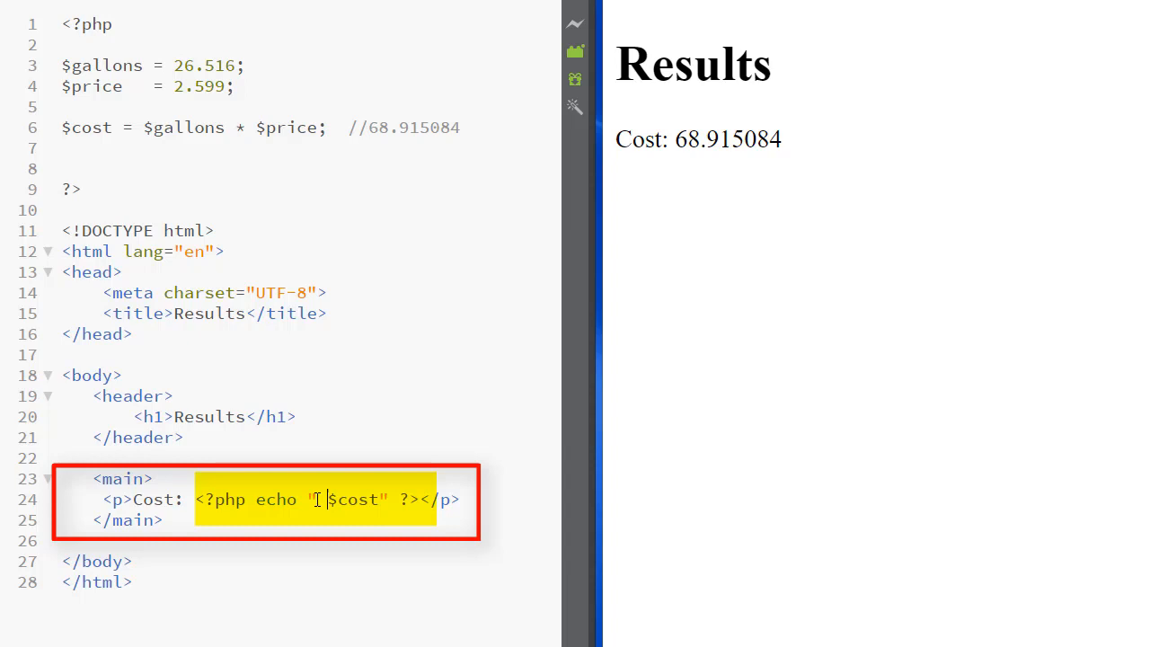
{"action": "type", "text": "\\$"}
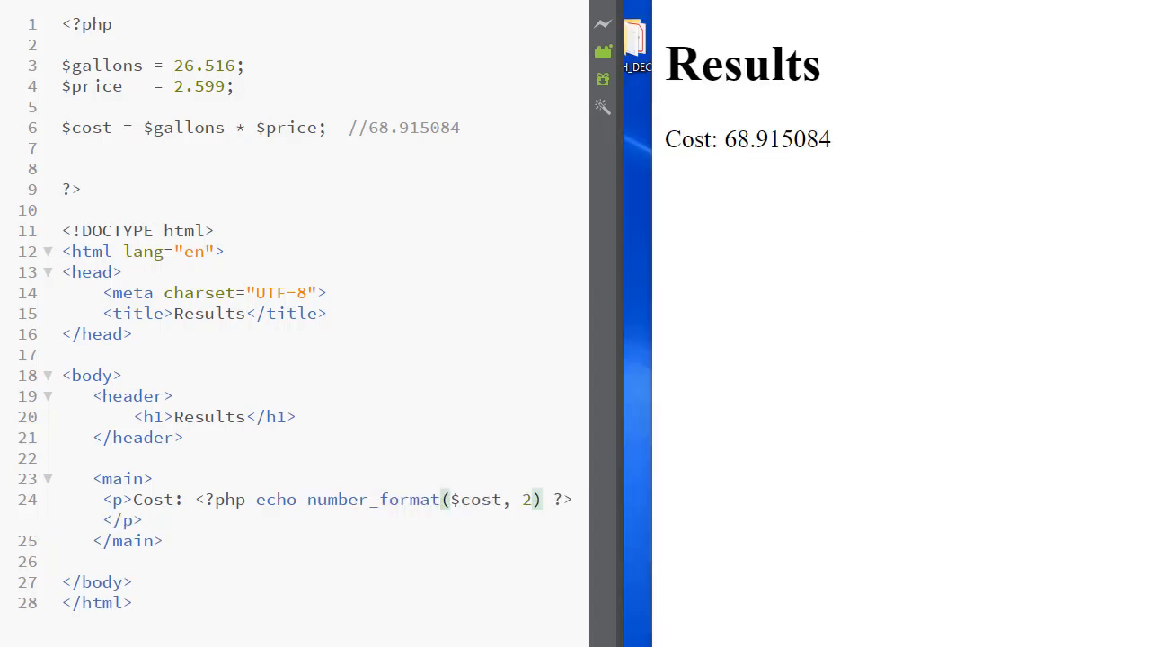
Quote the number_format call so the page prints the literal number_format(68.915084, 2).
{"action": "left_click_drag", "start_coordinate": [255, 500], "coordinate": [542, 499]}
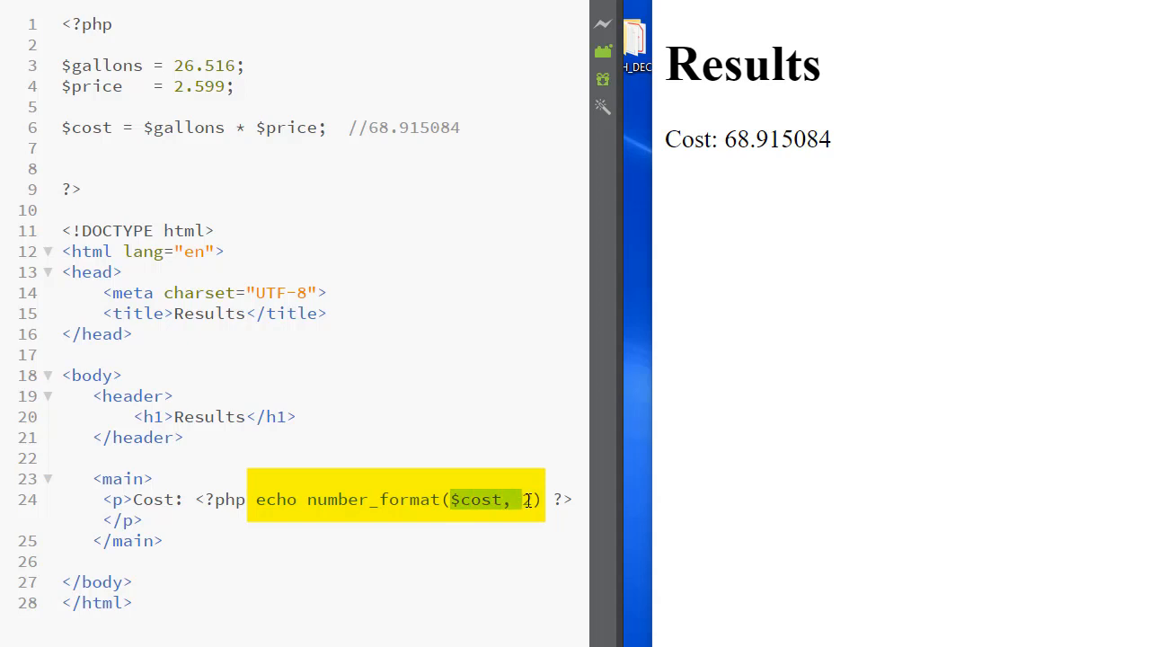
{"action": "type", "text": "2"}
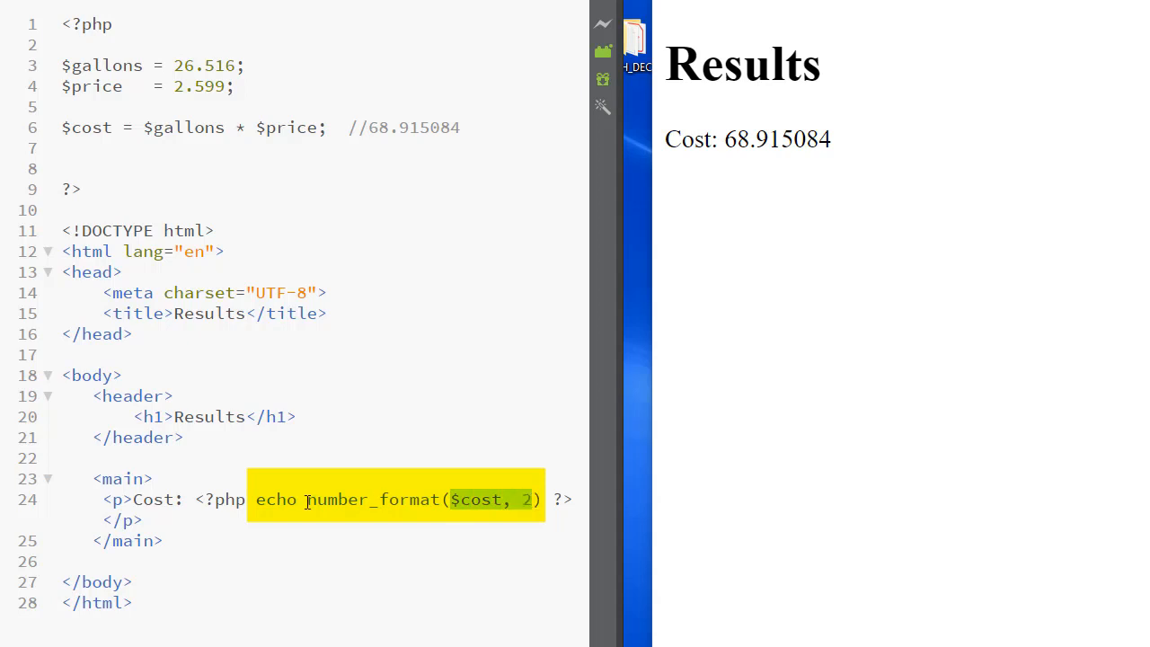
{"action": "double_click", "coordinate": [372, 500]}
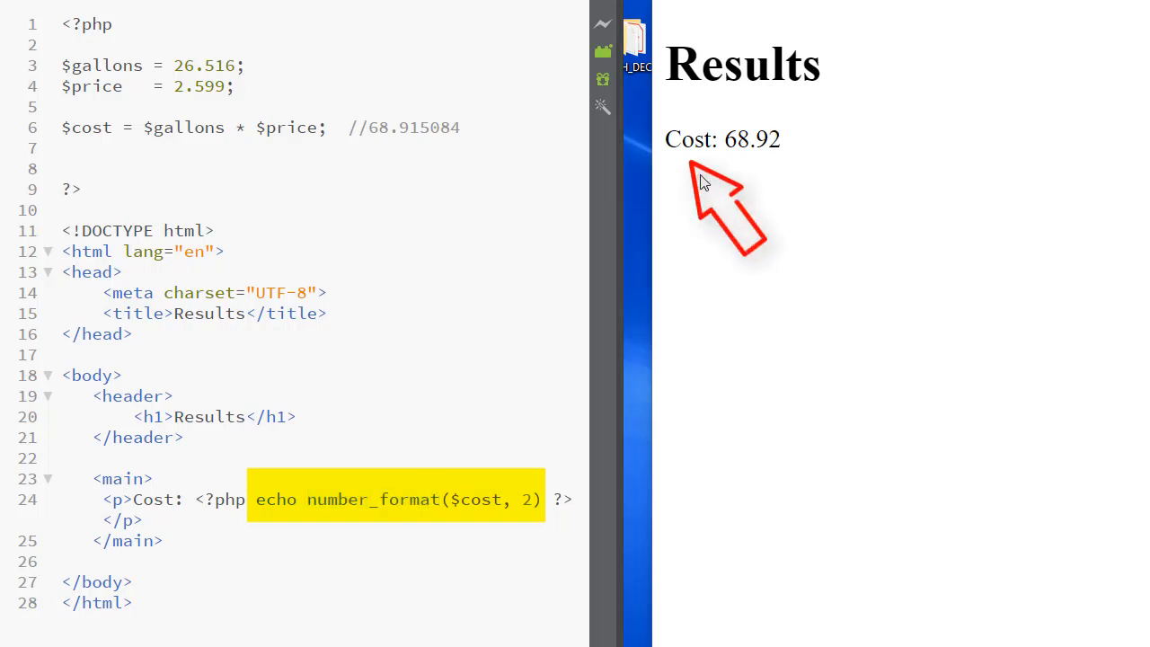
{"action": "mouse_move", "coordinate": [764, 176]}
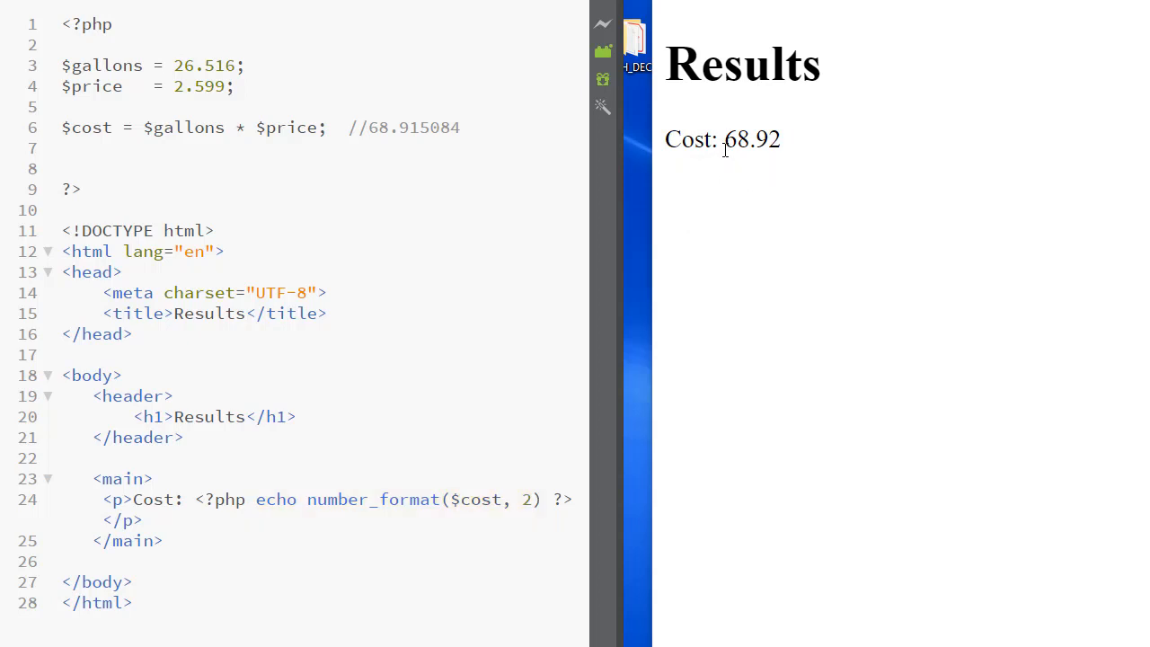
{"action": "mouse_move", "coordinate": [723, 190]}
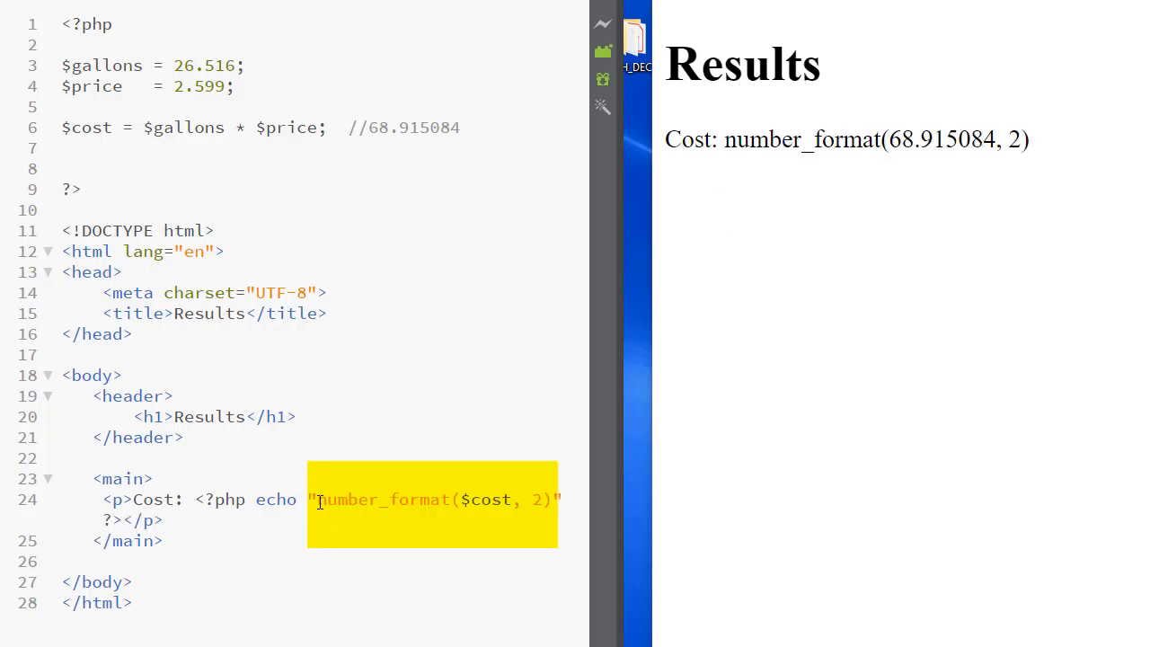
Unquote number_format and concatenate a quoted "$" before it.
{"action": "left_click_drag", "start_coordinate": [320, 500], "coordinate": [548, 500]}
{"action": "type", "text": "$\" . "}
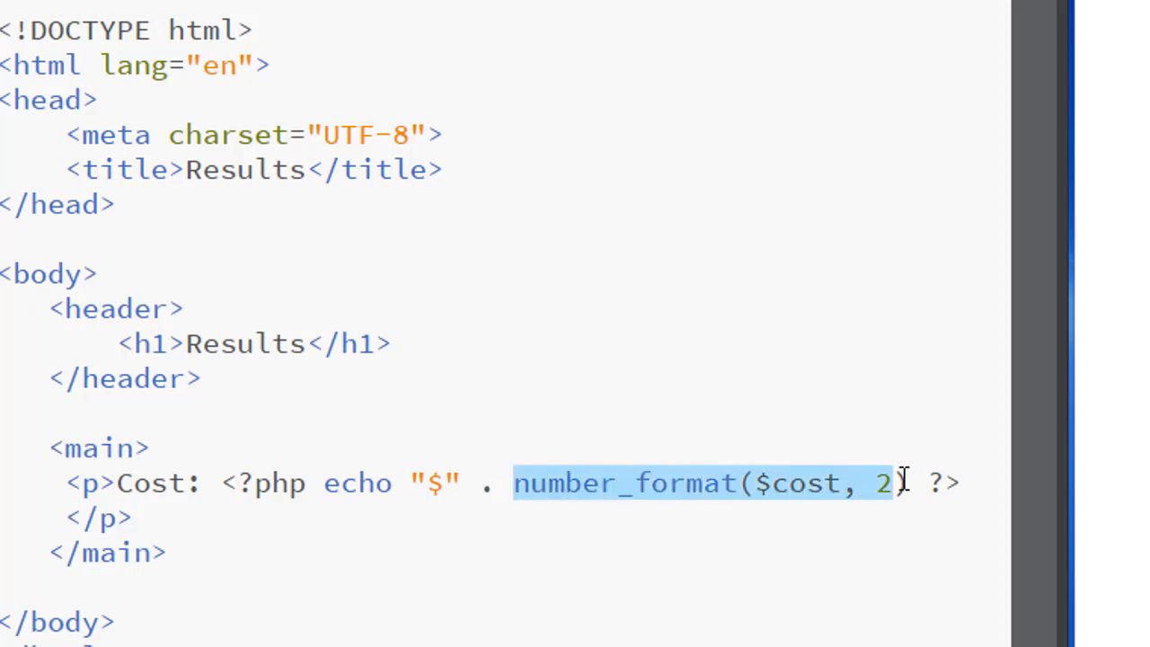
Reassign $cost = number_format($cost, 2) on line 7 and echo plain $cost.
{"action": "left_click", "coordinate": [467, 482]}
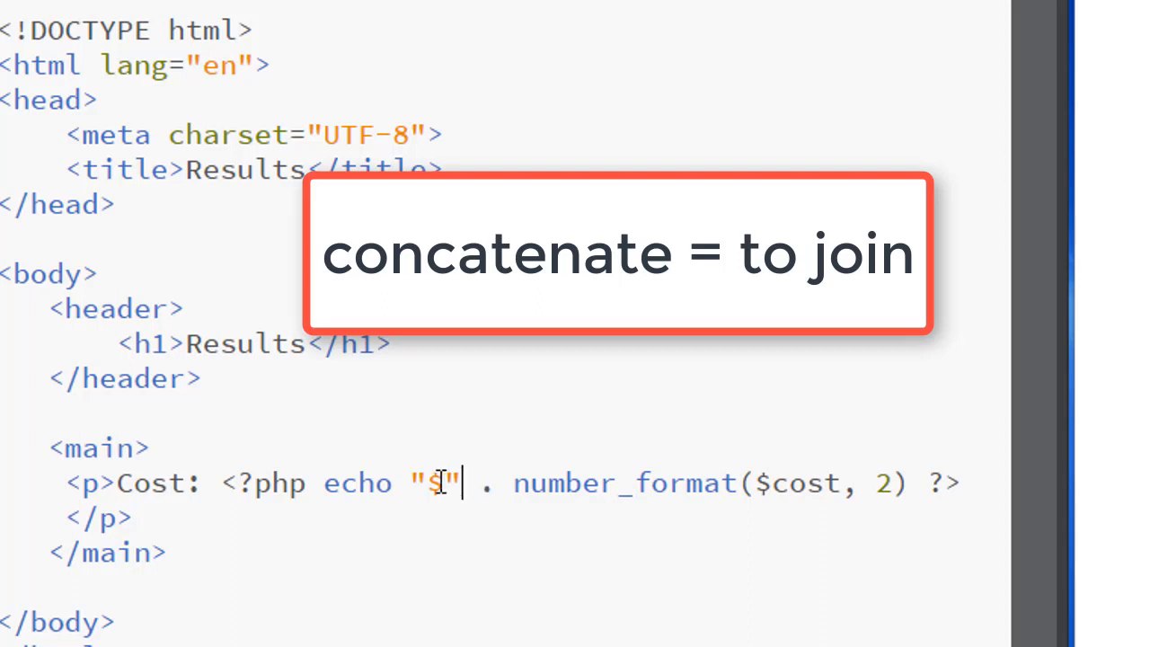
{"action": "double_click", "coordinate": [435, 481]}
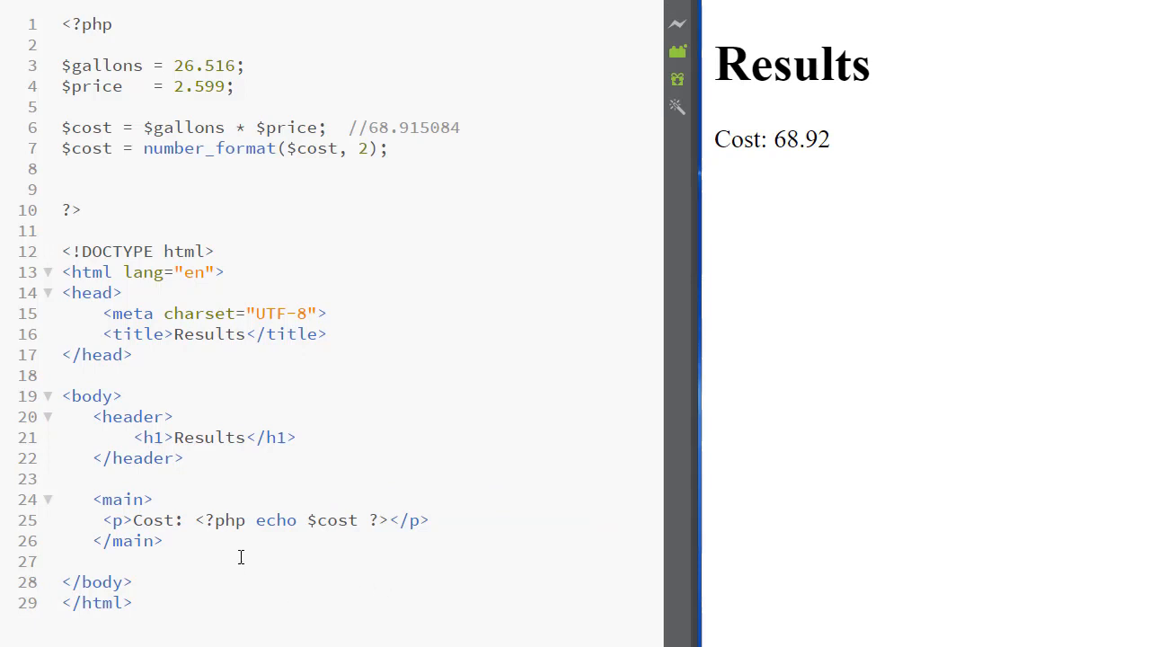
{"action": "double_click", "coordinate": [331, 522]}
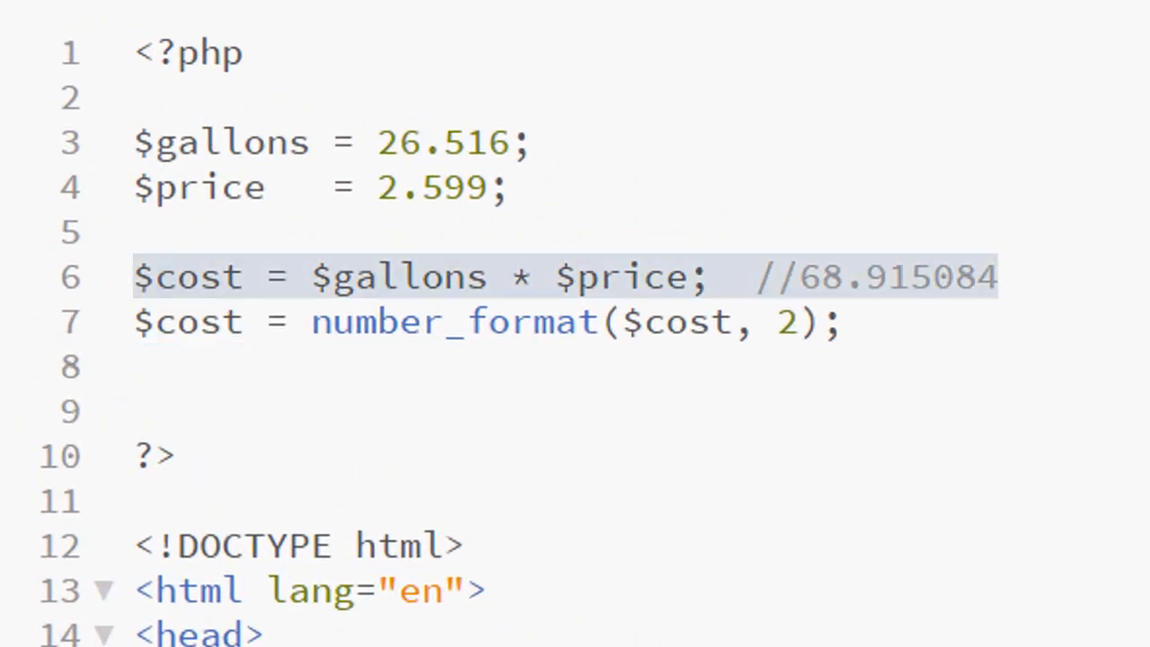
{"action": "left_click_drag", "start_coordinate": [309, 277], "coordinate": [710, 277]}
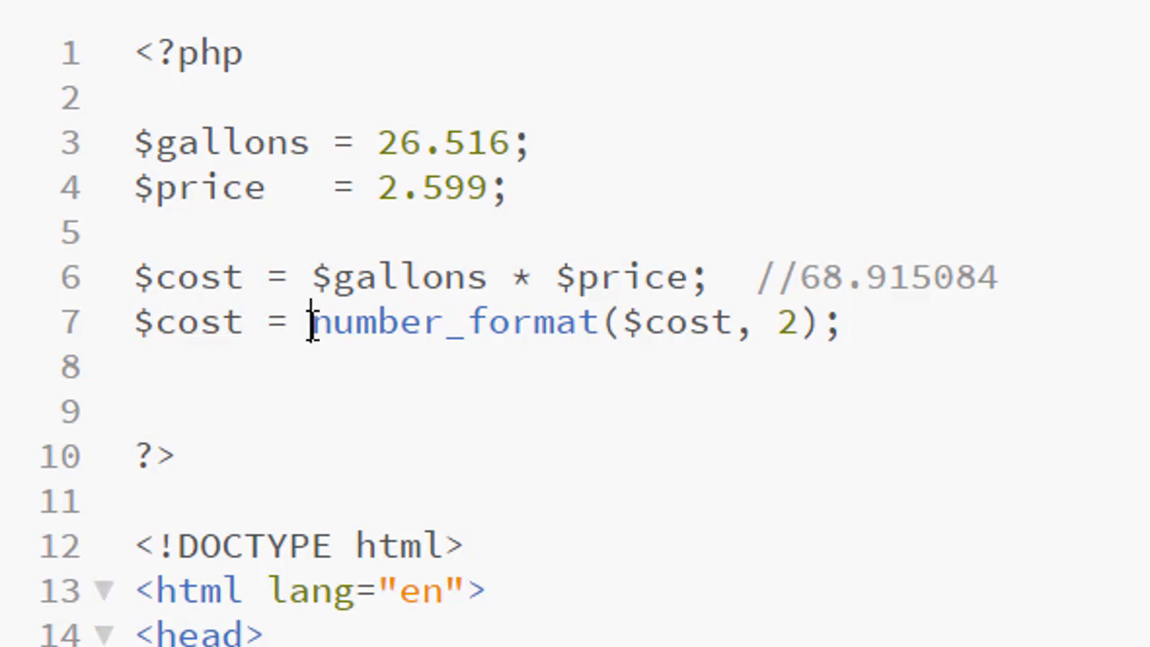
{"action": "left_click_drag", "start_coordinate": [309, 321], "coordinate": [841, 322]}
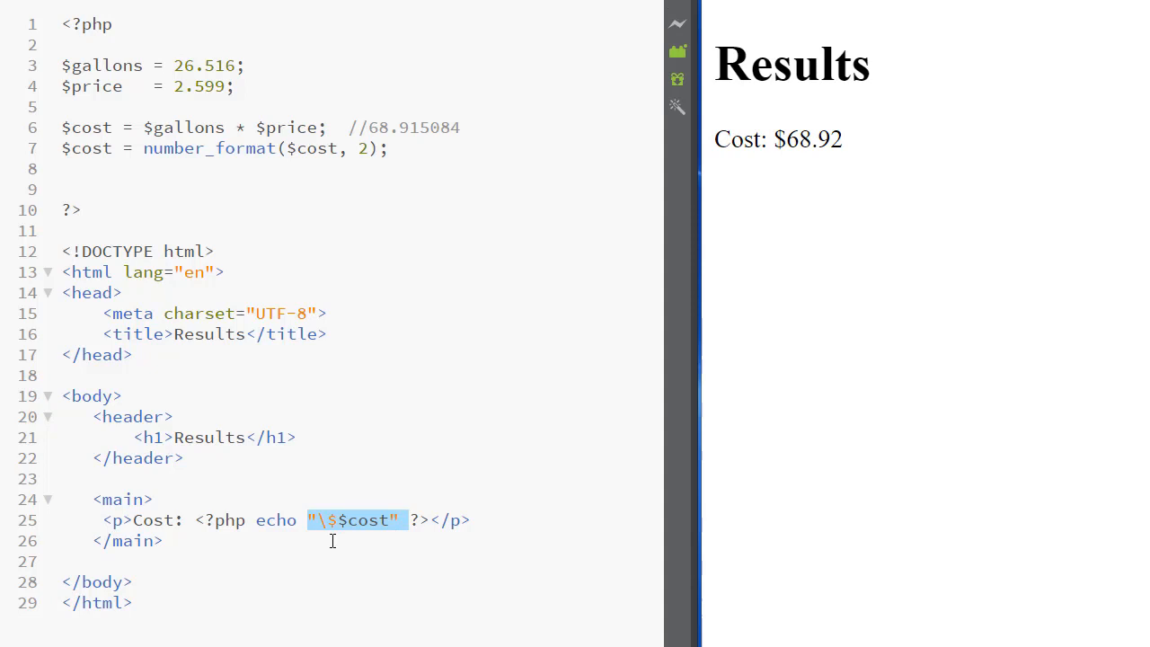
Echo "\$$cost" for Cost: $68.92, then highlight the Cost: label.
{"action": "left_click", "coordinate": [90, 560]}
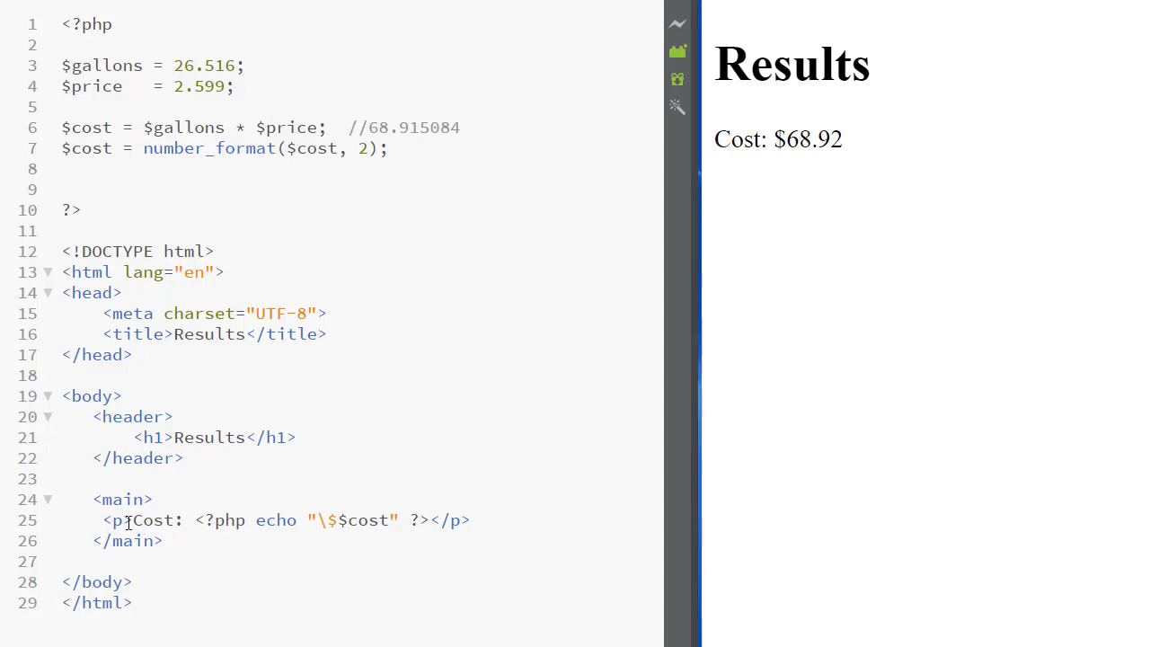
{"action": "double_click", "coordinate": [152, 519]}
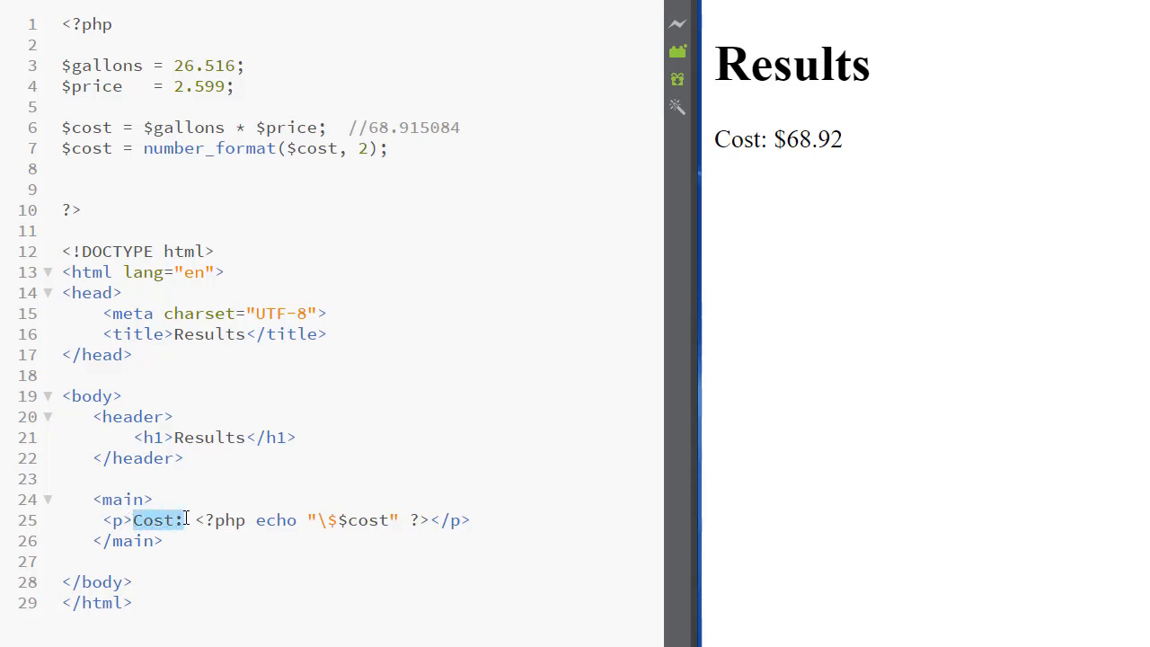
{"action": "left_click_drag", "start_coordinate": [255, 520], "coordinate": [431, 520]}
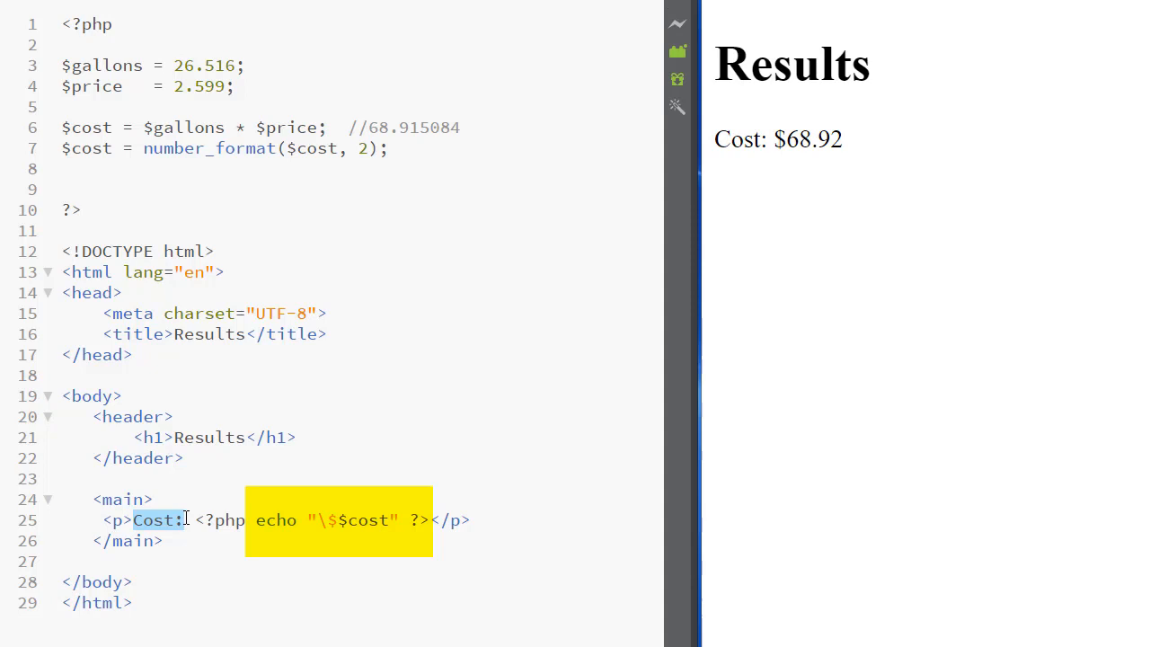